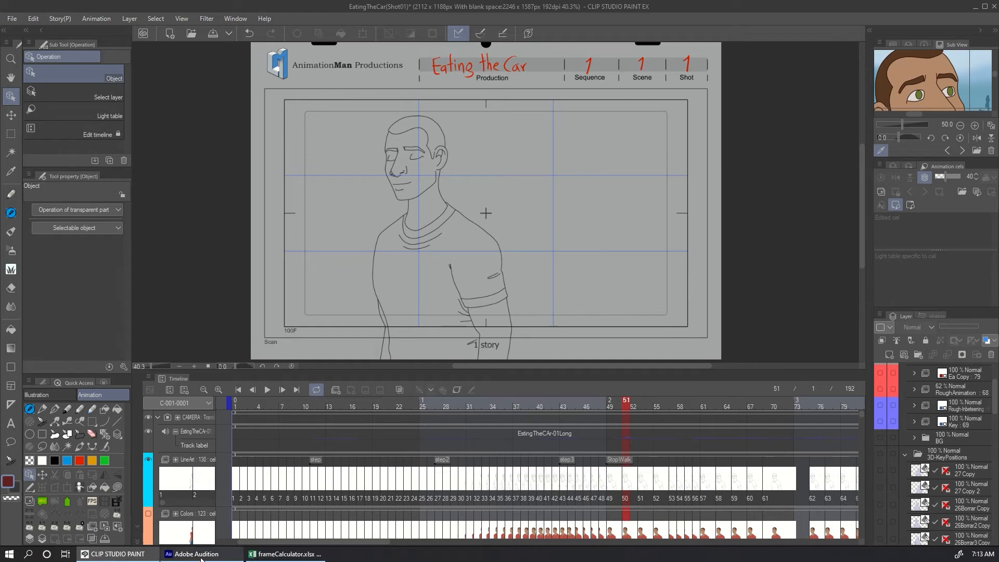
# Step: Scrub the Clip Studio Paint timeline past the Step labels to frame 53, then bring up the Audition session
pyautogui.click(196, 553)
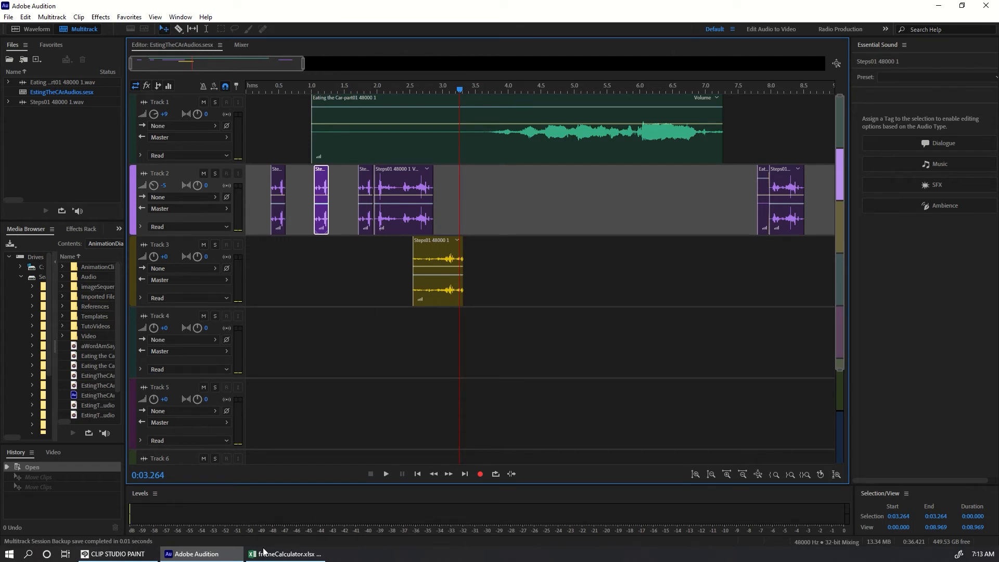
pyautogui.click(113, 553)
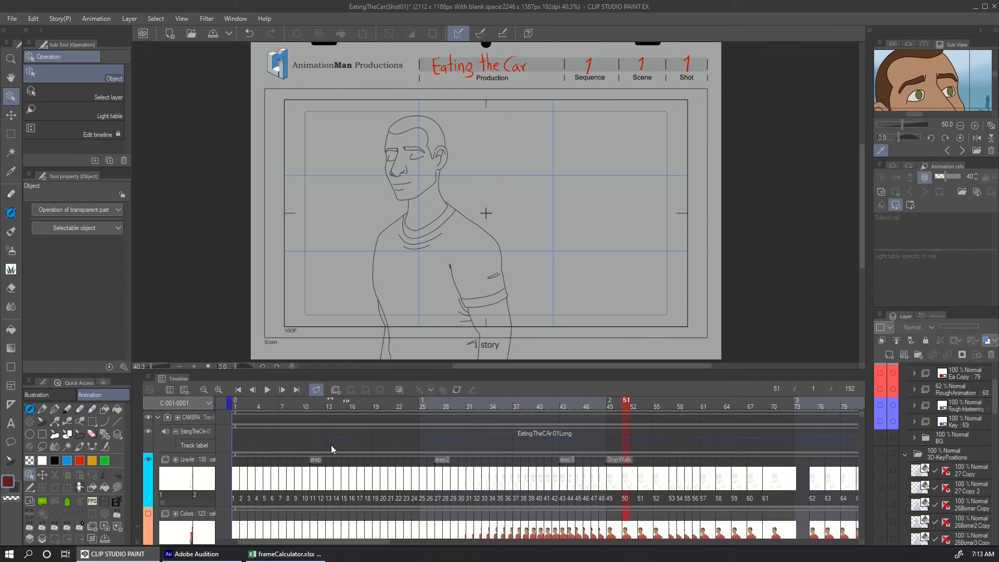
pyautogui.click(298, 400)
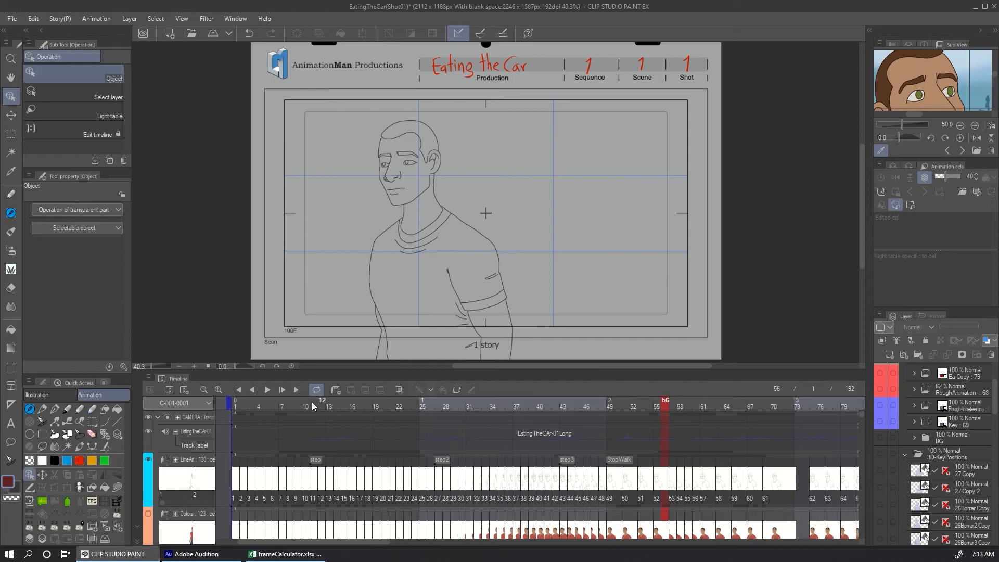
pyautogui.click(642, 407)
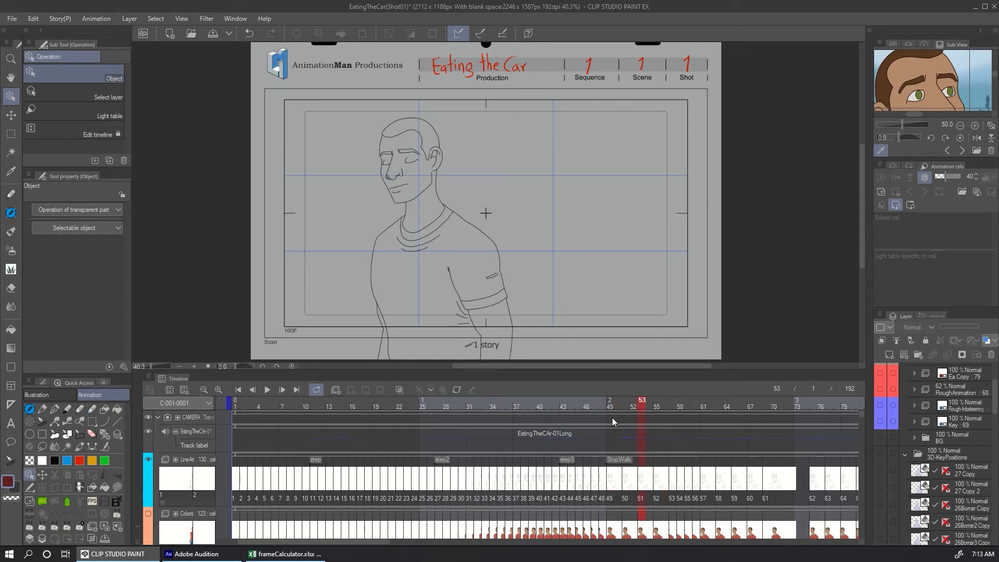
pyautogui.click(196, 554)
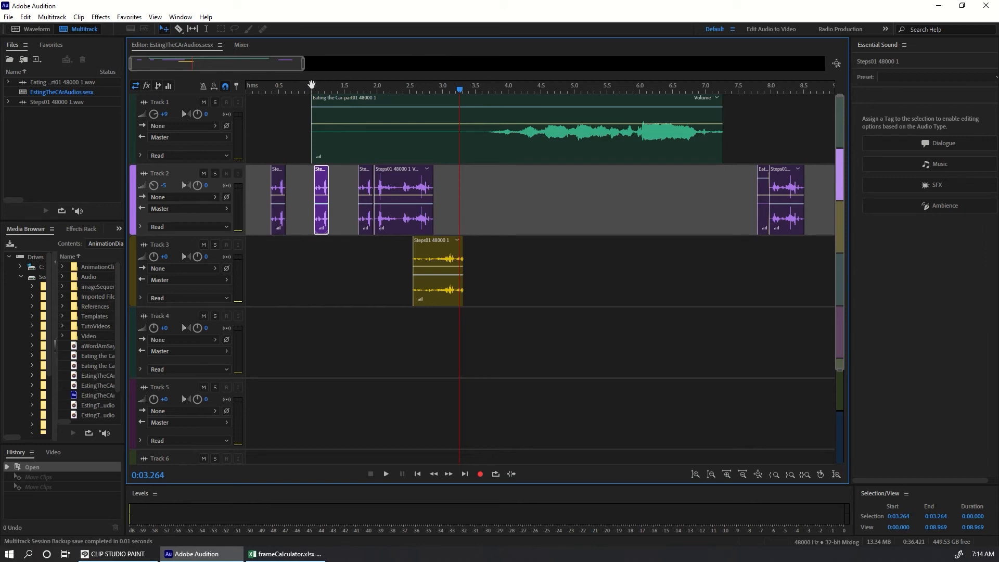
# Step: Review step frame 9 as 0.38 s in the frame calculator, then return to Audition
pyautogui.click(286, 554)
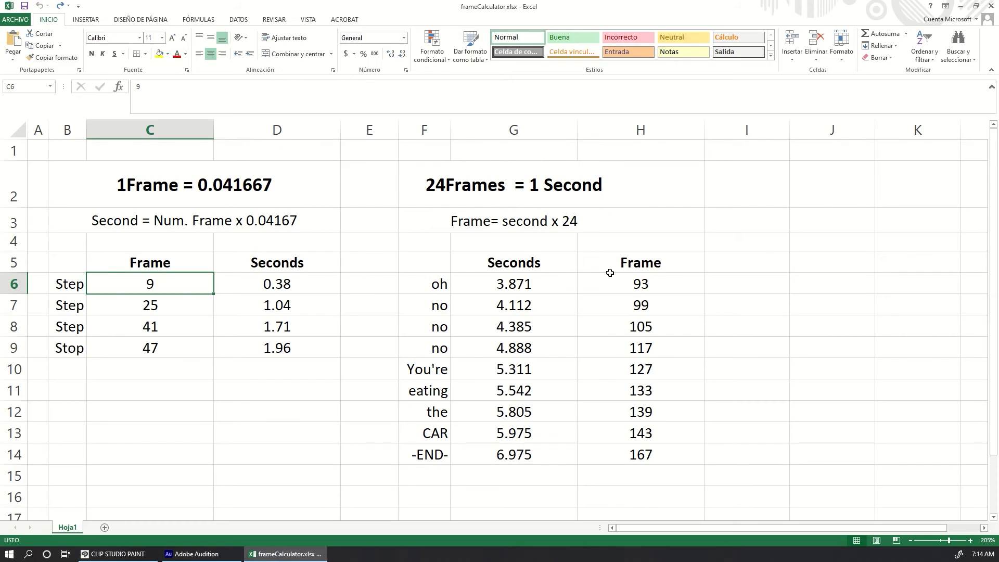
pyautogui.moveTo(579, 184)
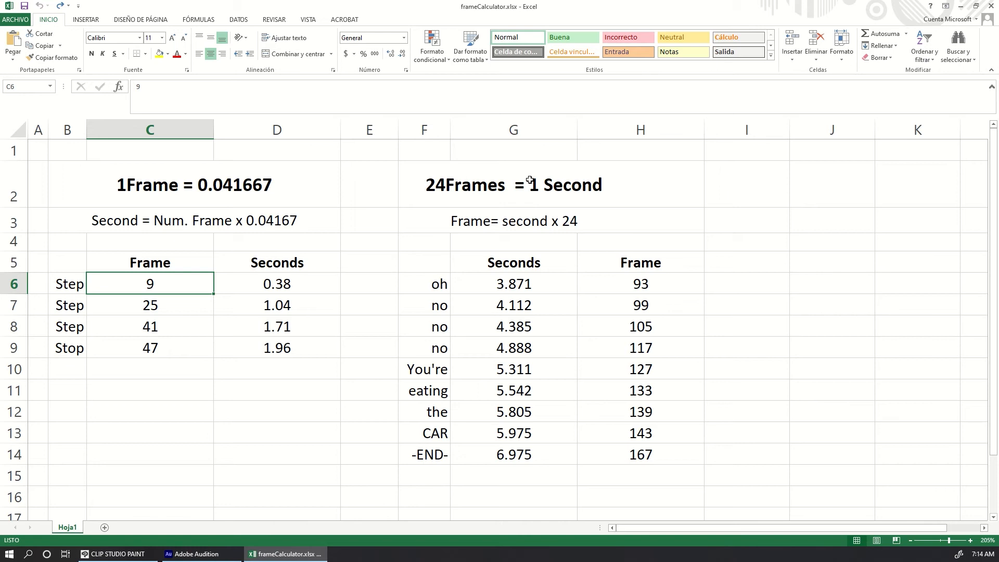
pyautogui.moveTo(220, 173)
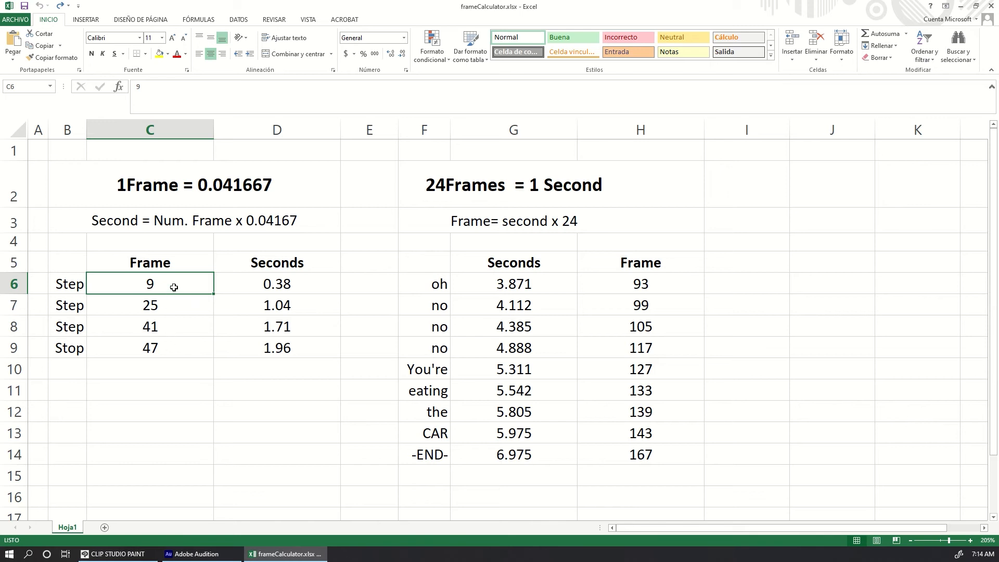
pyautogui.moveTo(161, 284)
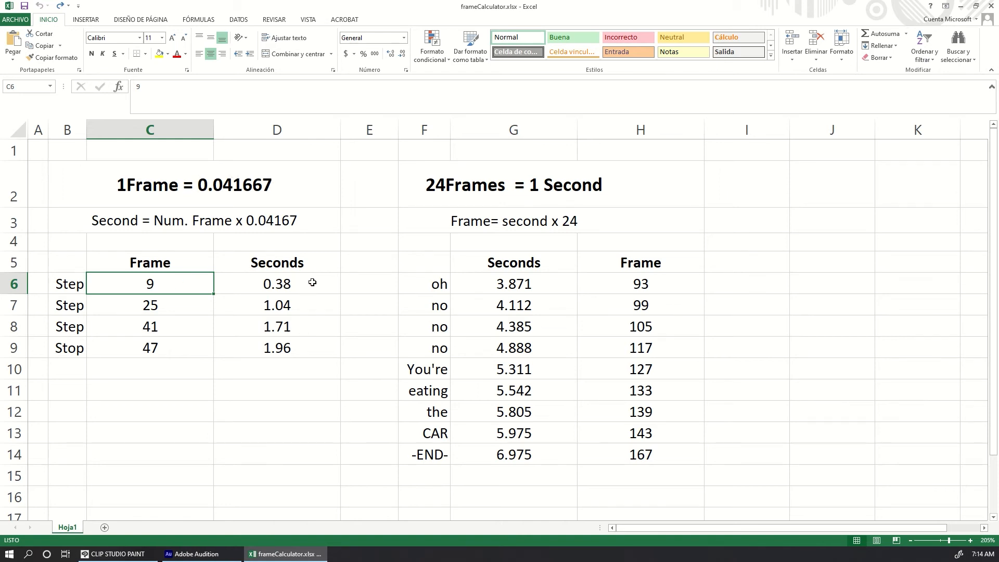
pyautogui.click(196, 554)
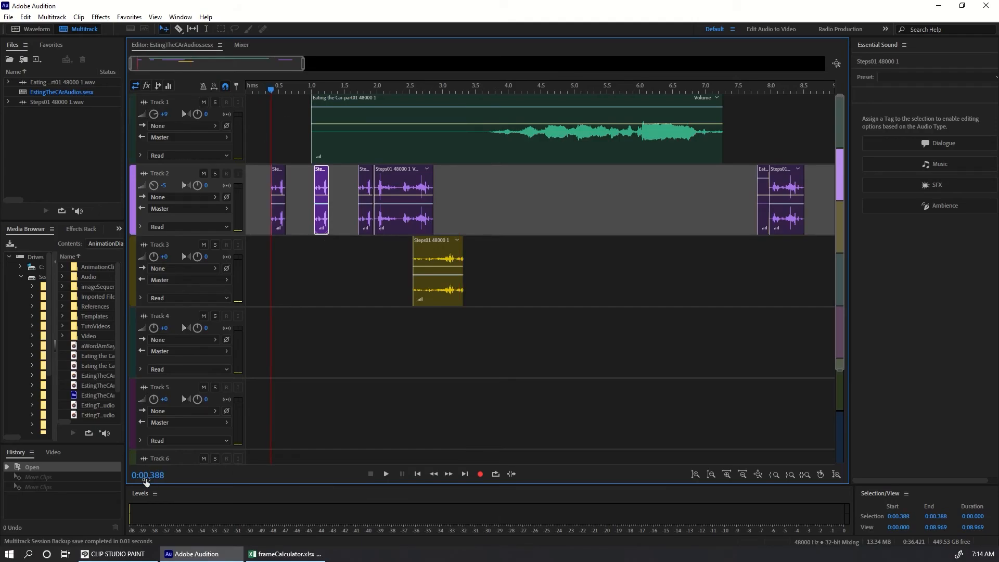
pyautogui.moveTo(284, 196)
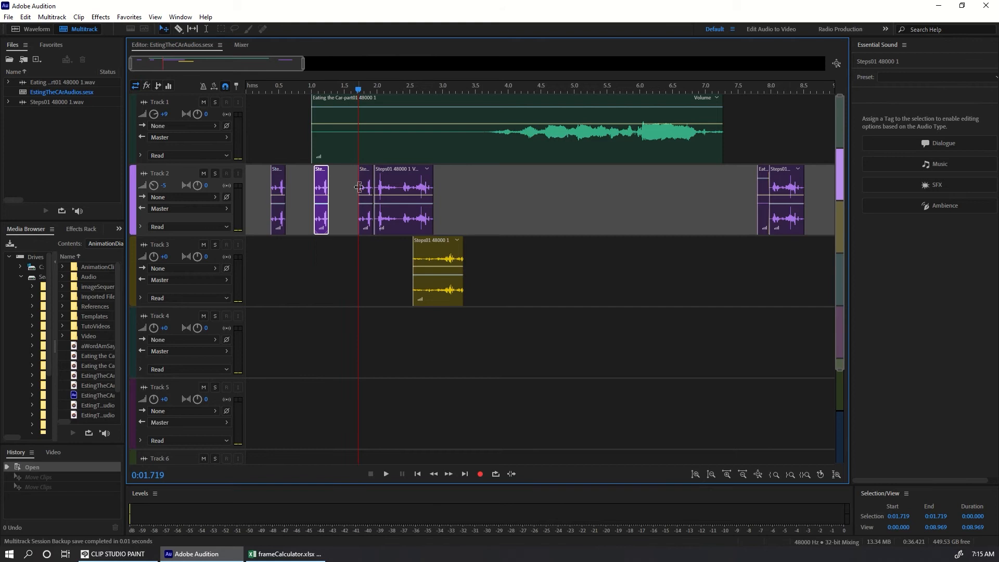
# Step: Play the Audition step clips from about 1.7 to 3.1 seconds
pyautogui.click(374, 87)
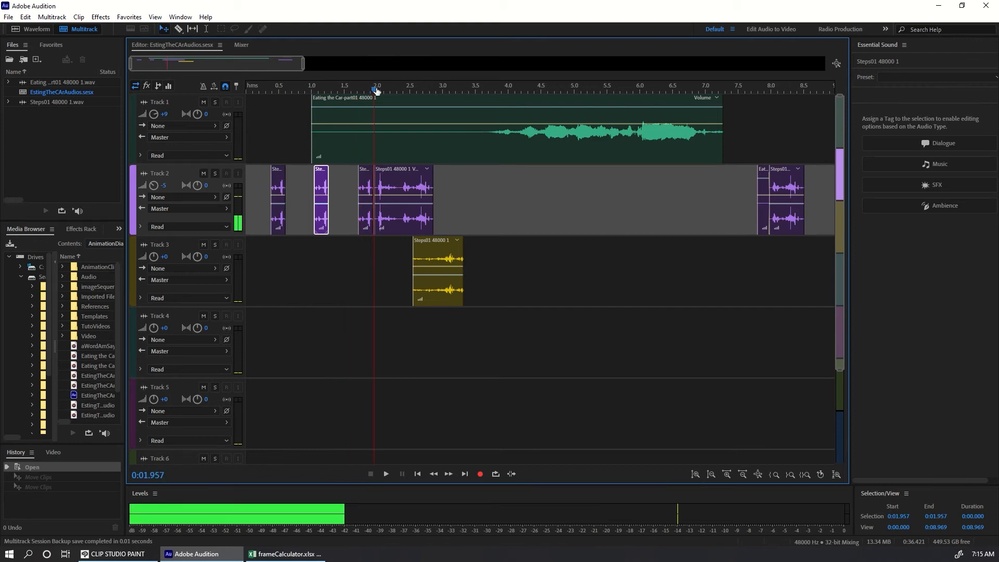
pyautogui.click(425, 88)
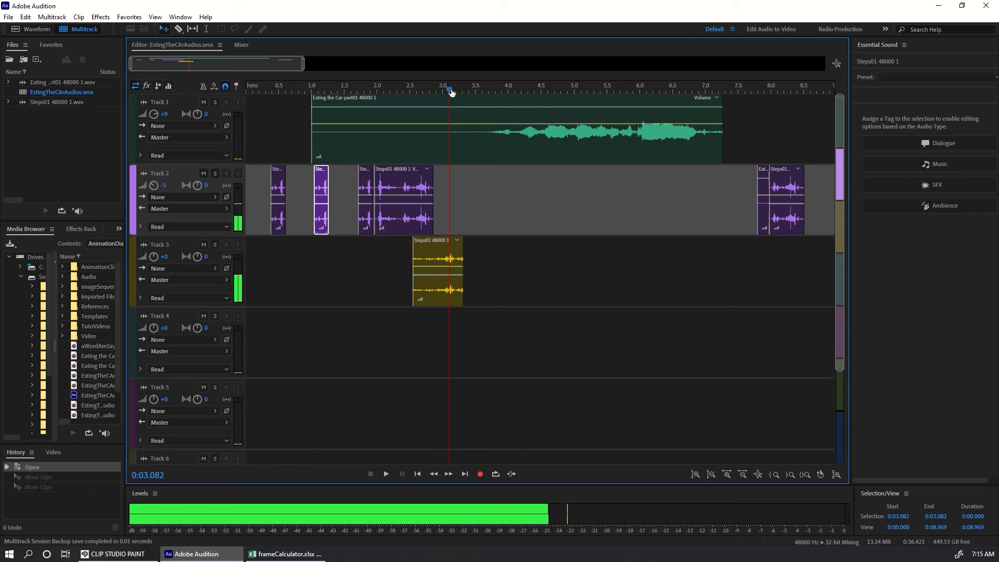
pyautogui.click(706, 89)
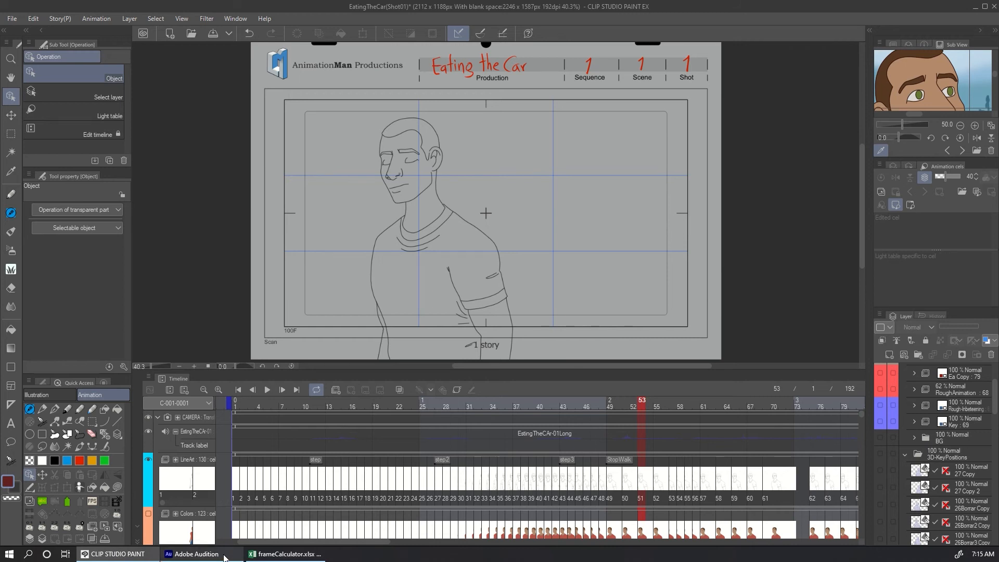
# Step: Play the Audition dialogue from about 3.7 to 4.05 seconds to find the first word
pyautogui.click(195, 554)
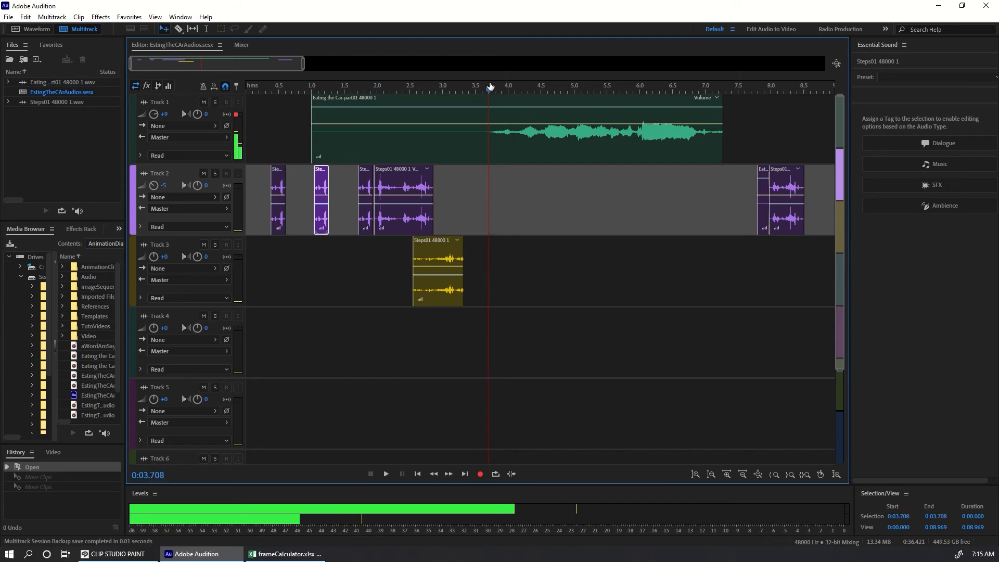
pyautogui.click(492, 86)
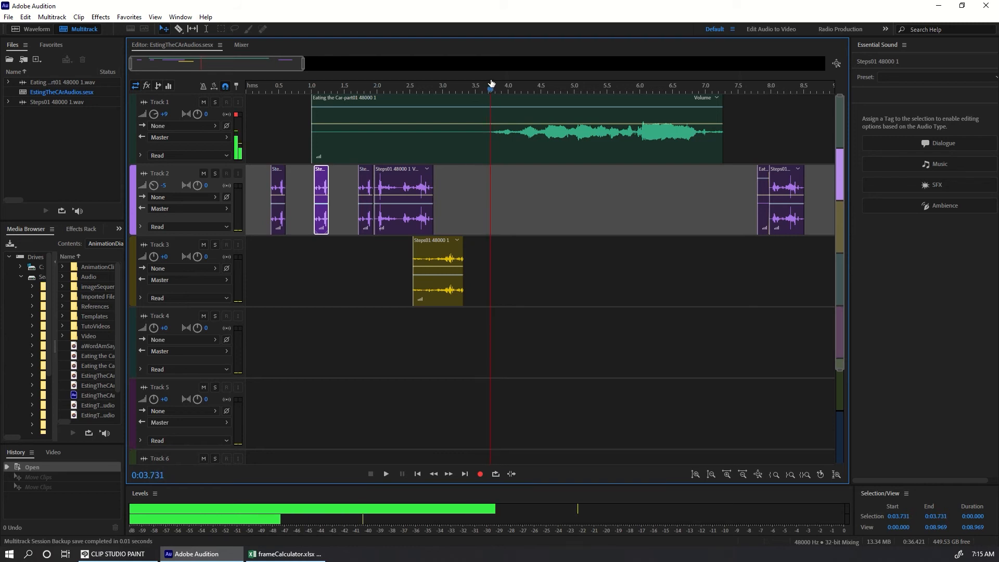
pyautogui.click(511, 85)
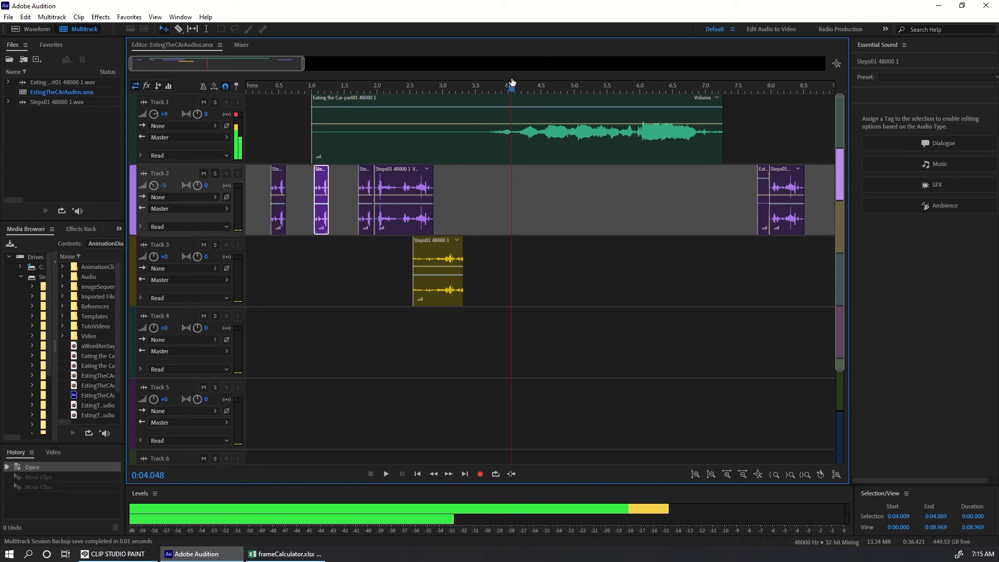
pyautogui.click(491, 85)
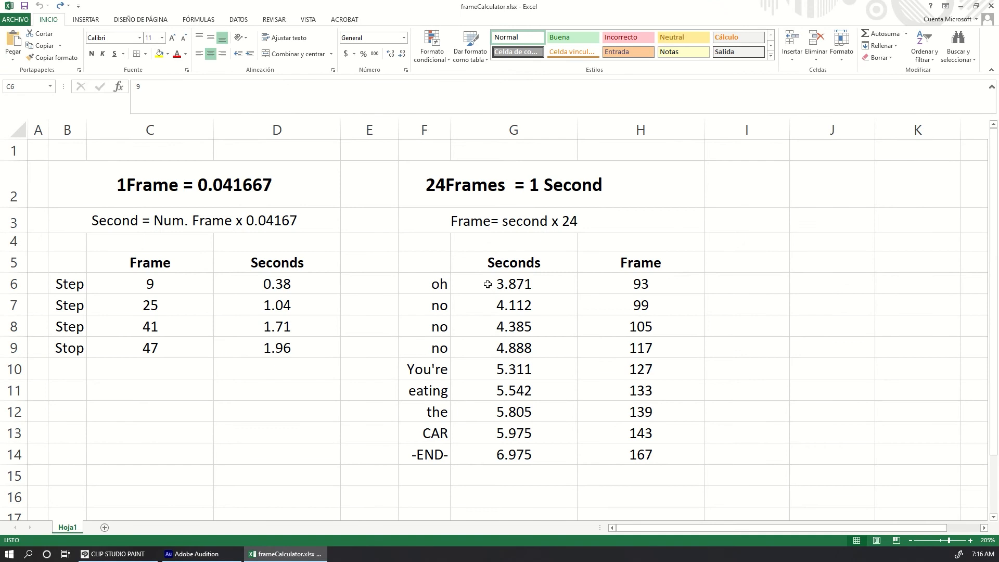
pyautogui.moveTo(506, 284)
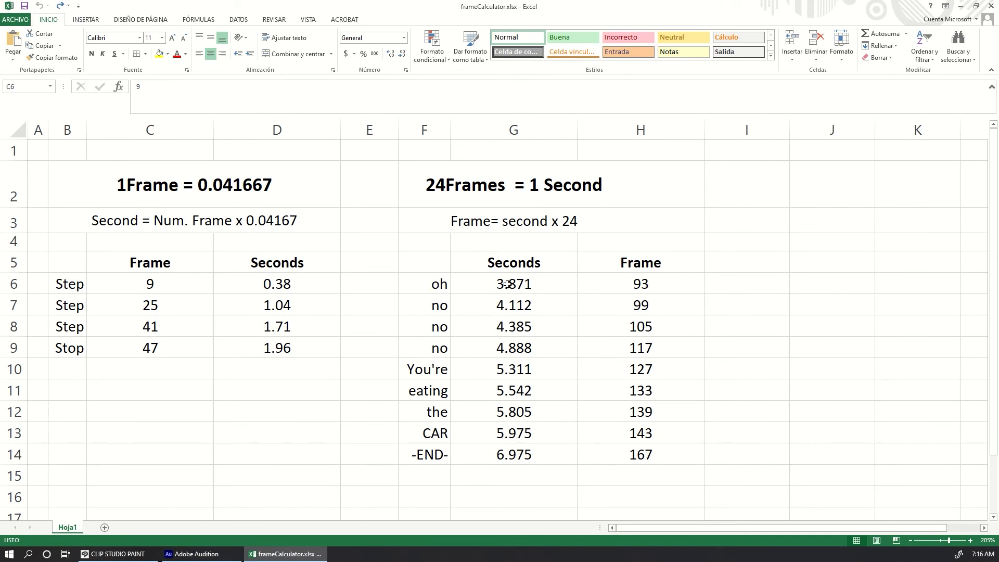
pyautogui.click(513, 284)
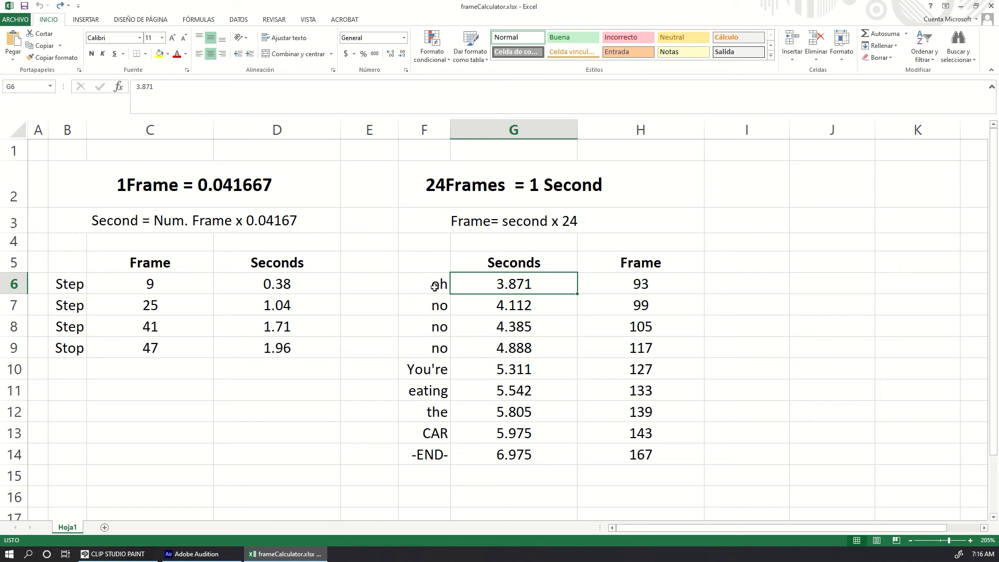
pyautogui.click(641, 283)
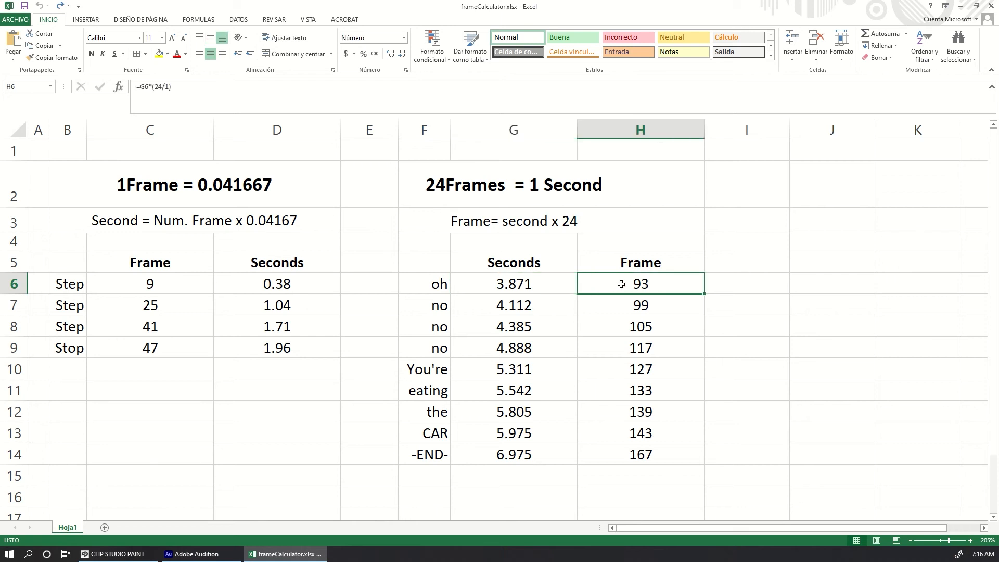
pyautogui.moveTo(573, 286)
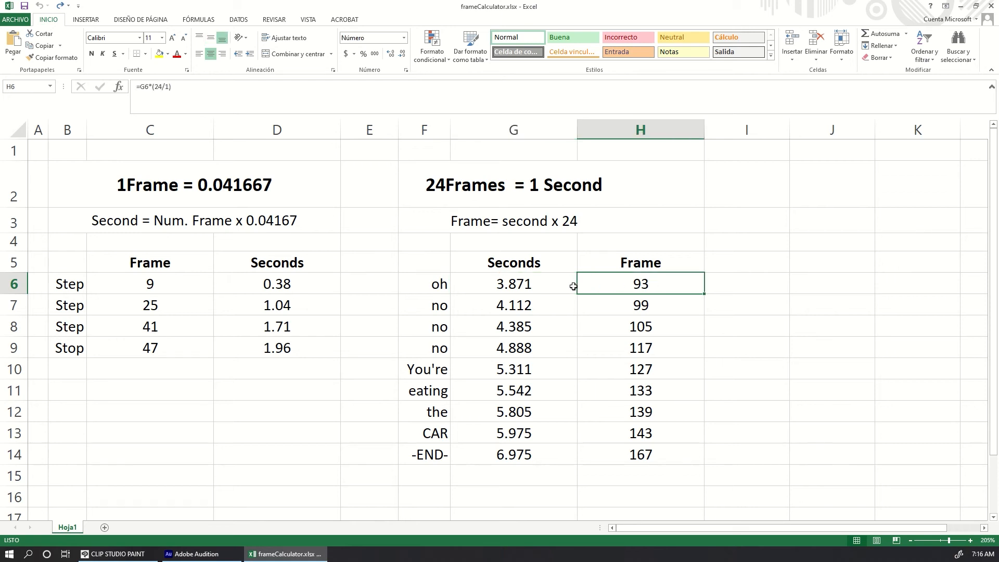
pyautogui.click(513, 284)
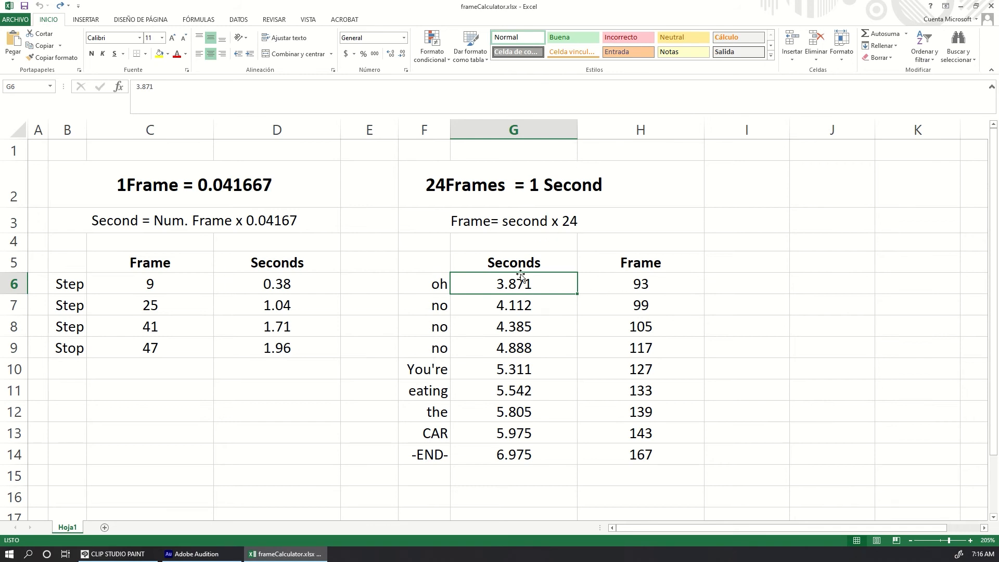
pyautogui.moveTo(632, 298)
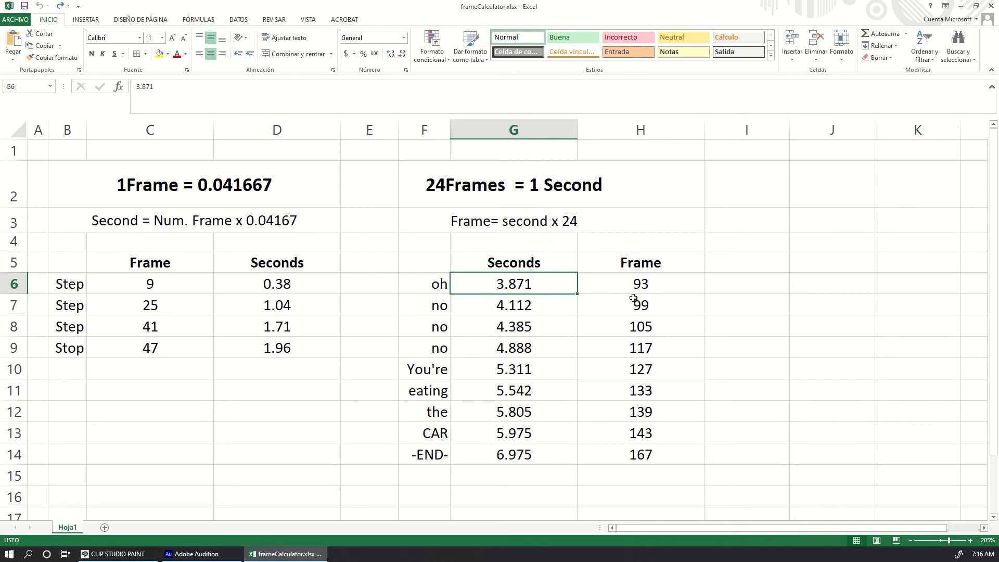
pyautogui.moveTo(553, 286)
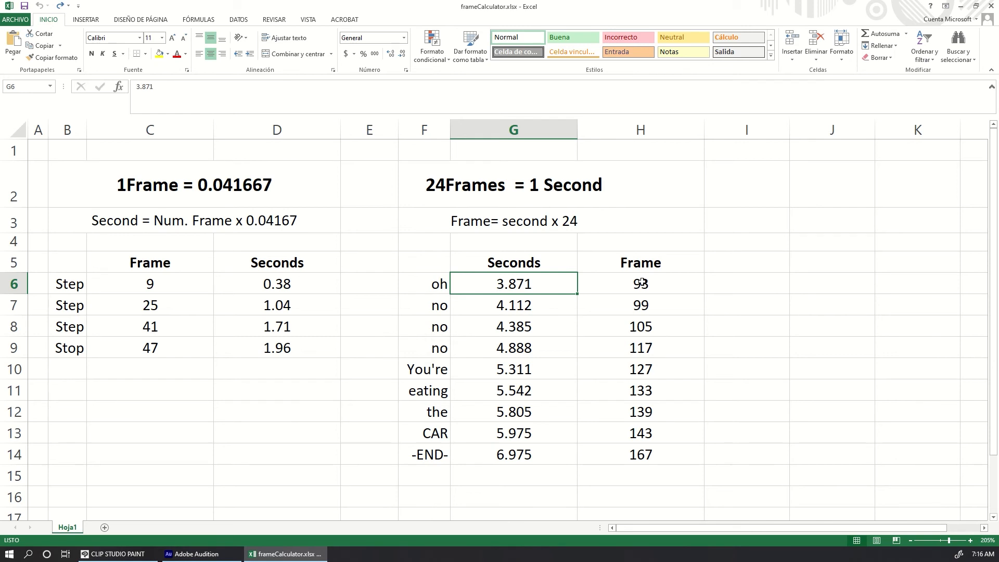
pyautogui.click(641, 347)
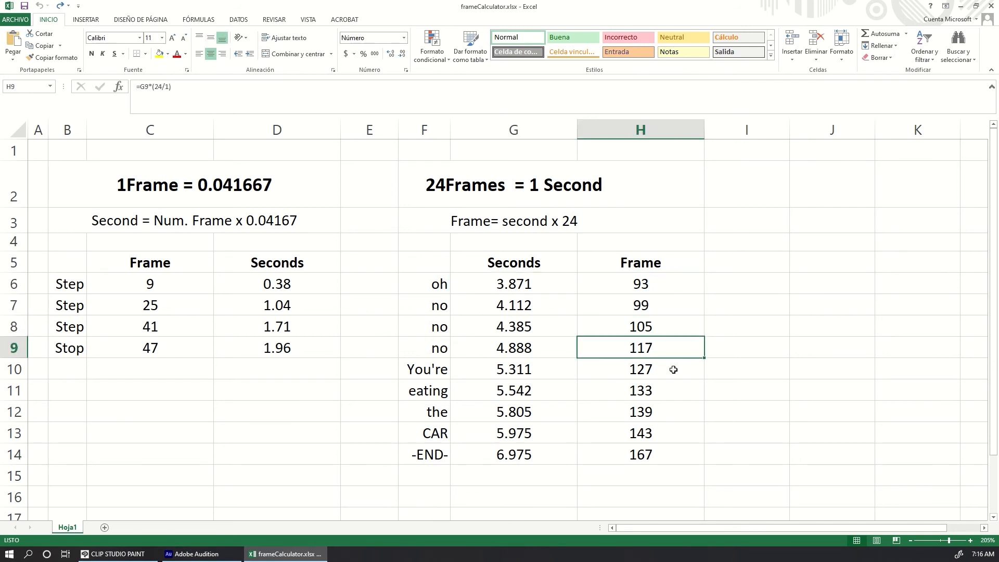
pyautogui.click(640, 455)
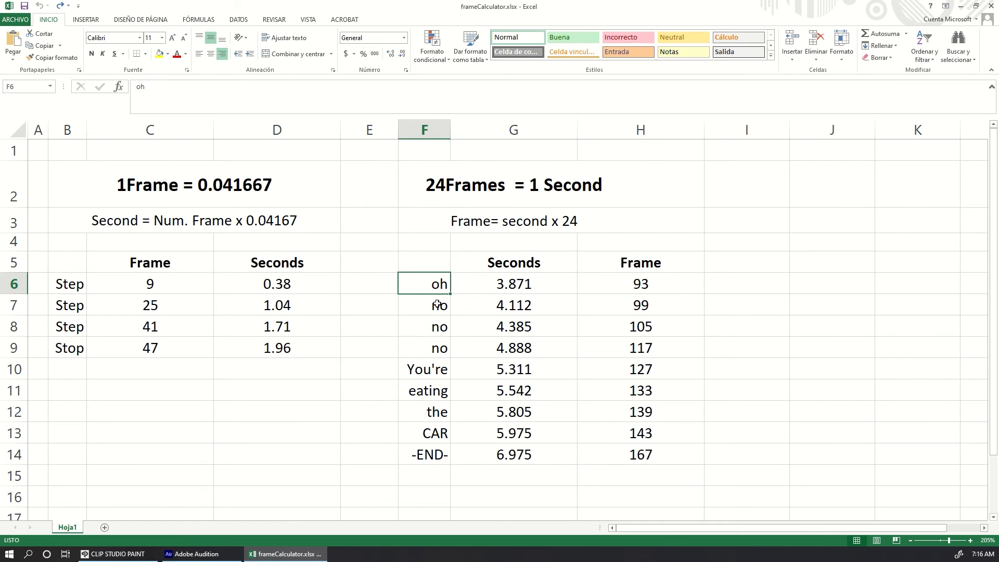
pyautogui.click(190, 553)
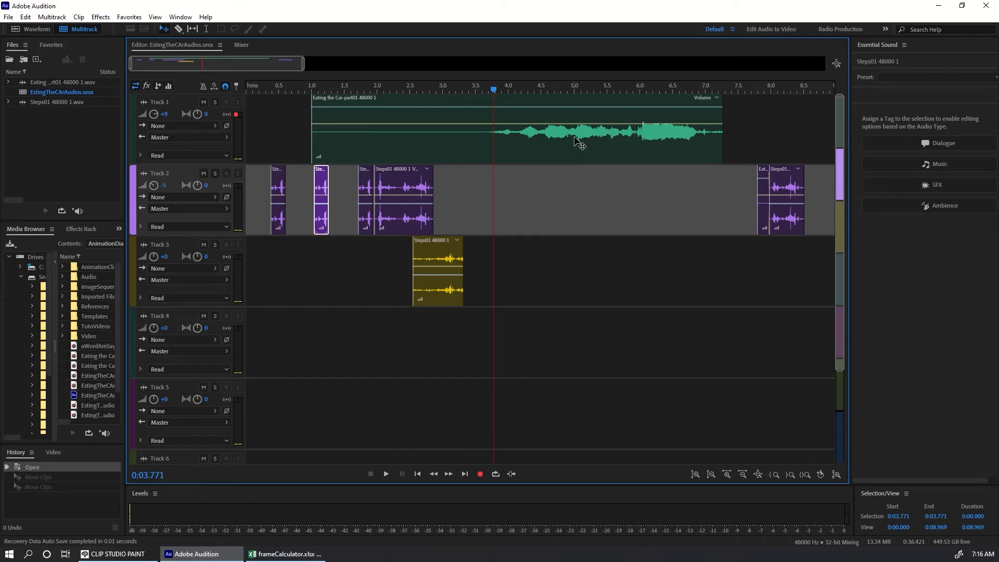
# Step: Compare Audition word times with the calculator's 4.888 s value for 'no', then return to Clip Studio Paint
pyautogui.click(539, 86)
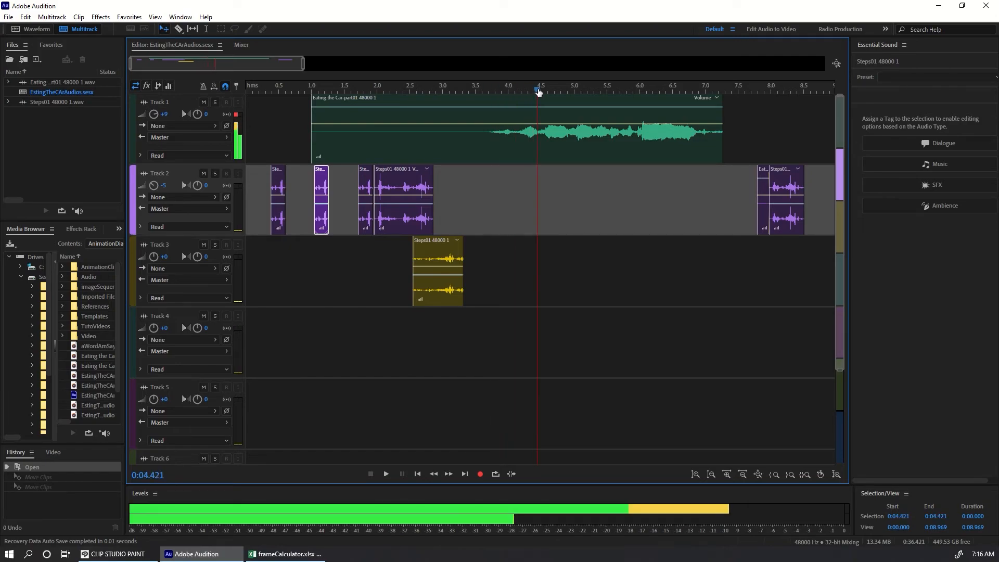
pyautogui.click(284, 554)
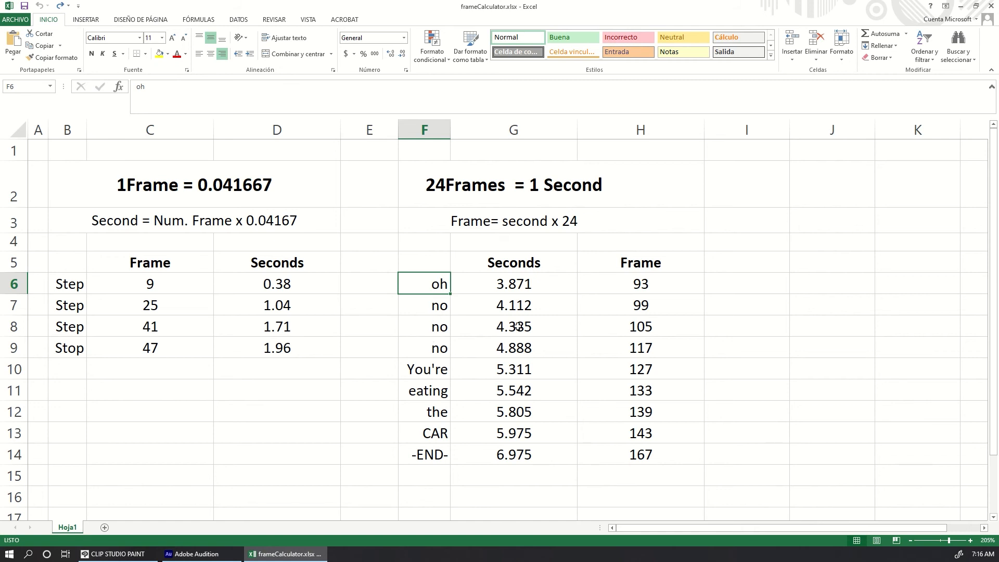
pyautogui.click(513, 347)
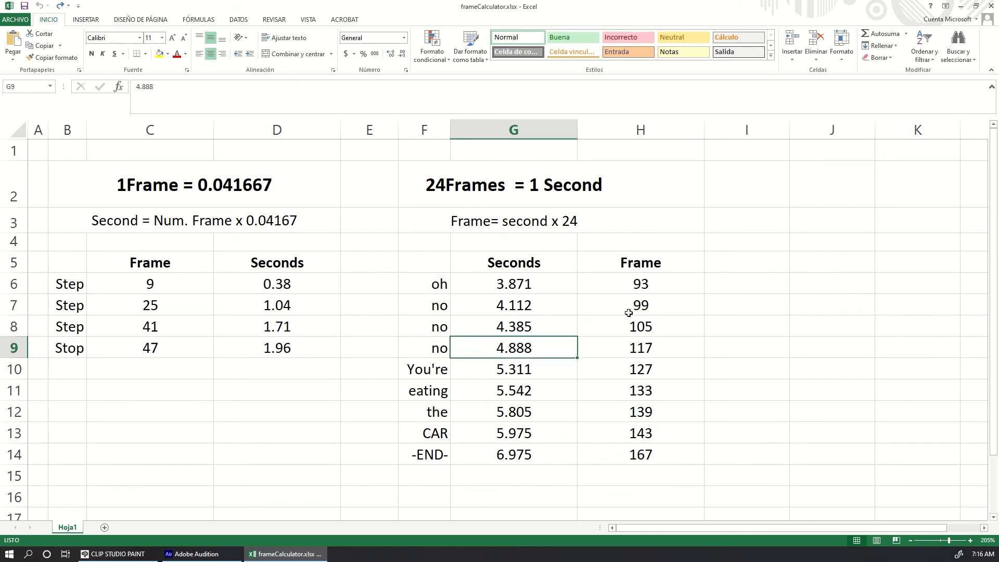
pyautogui.click(196, 554)
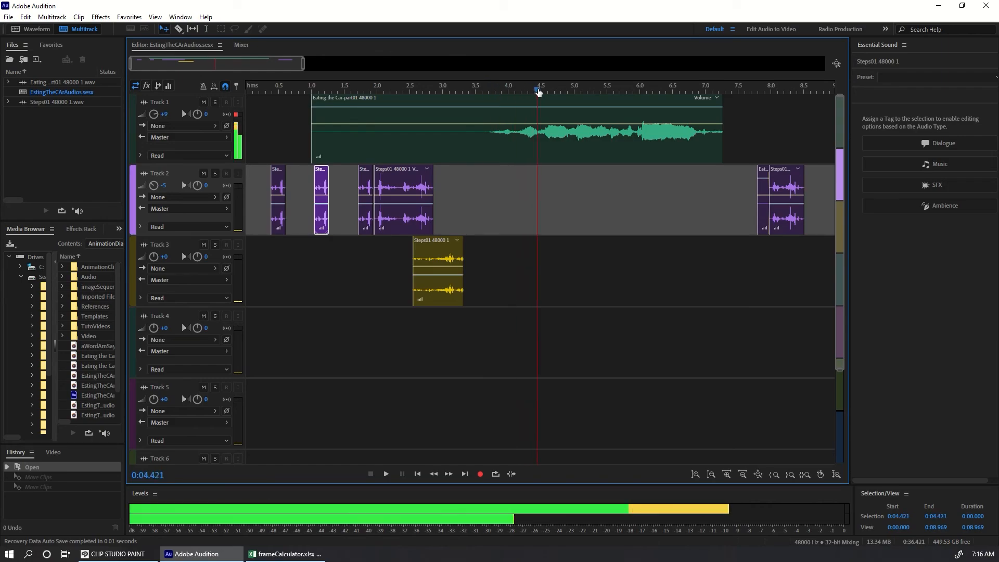
pyautogui.click(285, 553)
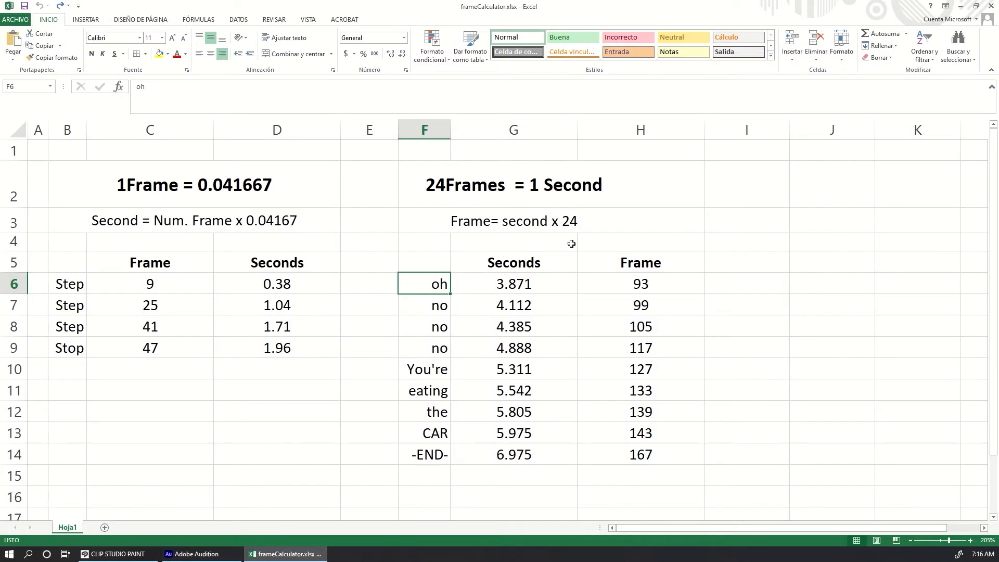
pyautogui.moveTo(517, 327)
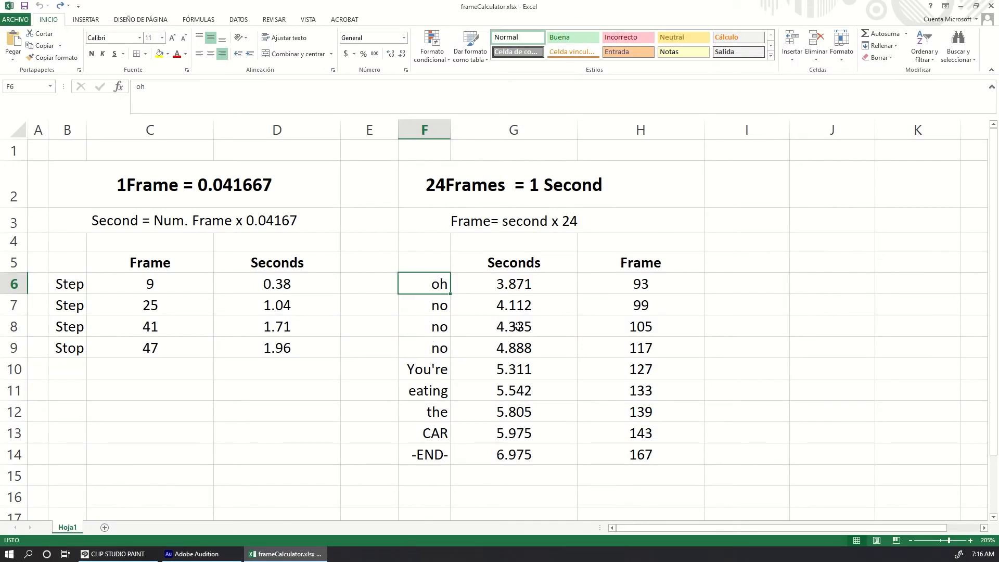
pyautogui.click(113, 554)
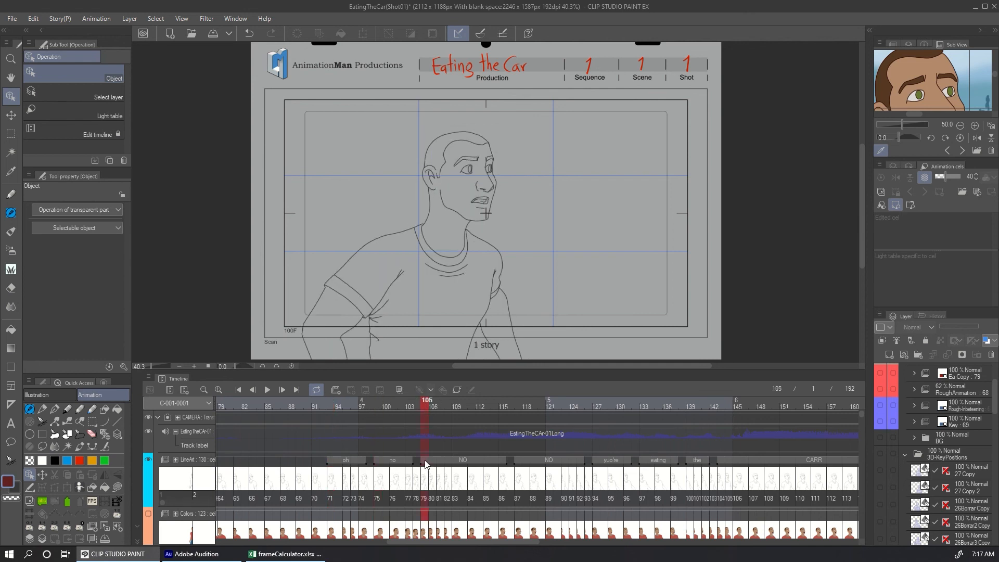
# Step: Scrub the shot through frames 117 and 109, landing on frame 87
pyautogui.click(519, 462)
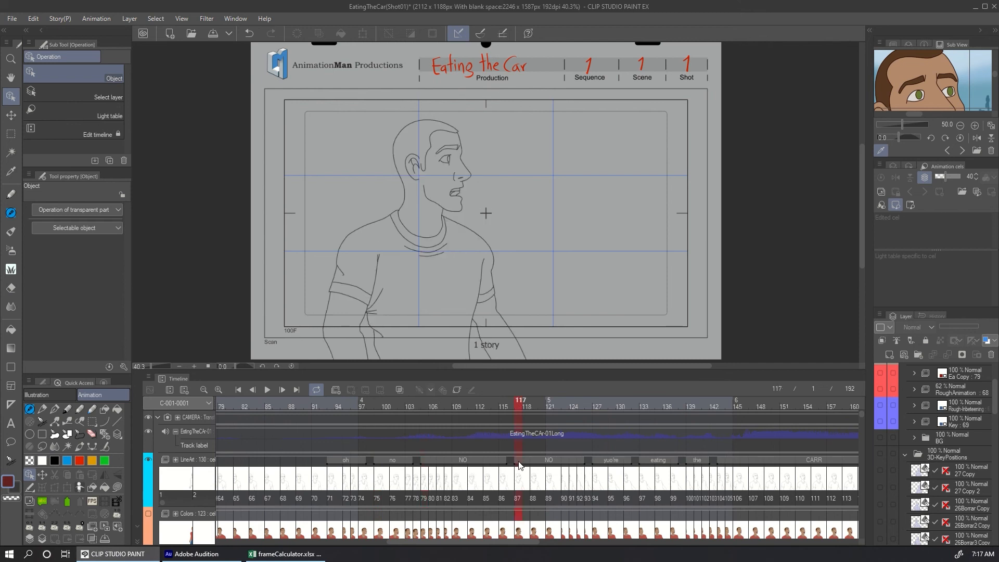
pyautogui.click(542, 408)
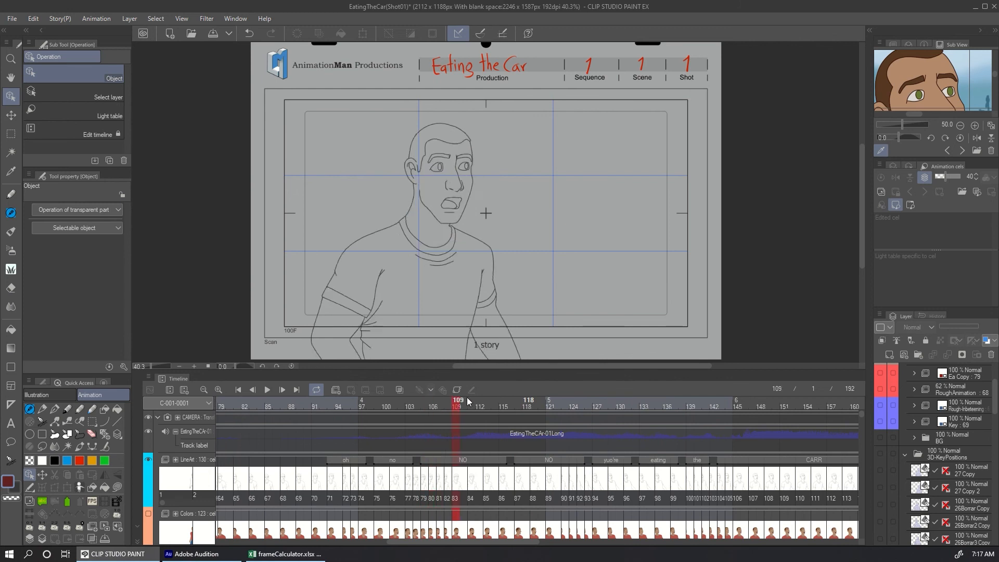
pyautogui.click(573, 408)
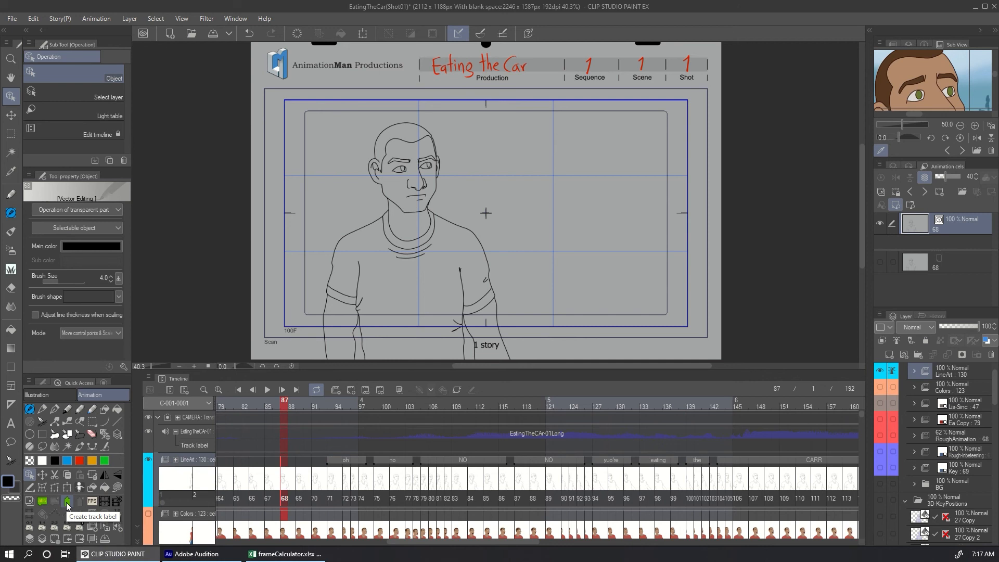
# Step: Create a five-frame 'no' track label at frame 87 via Animation > Label
pyautogui.click(96, 18)
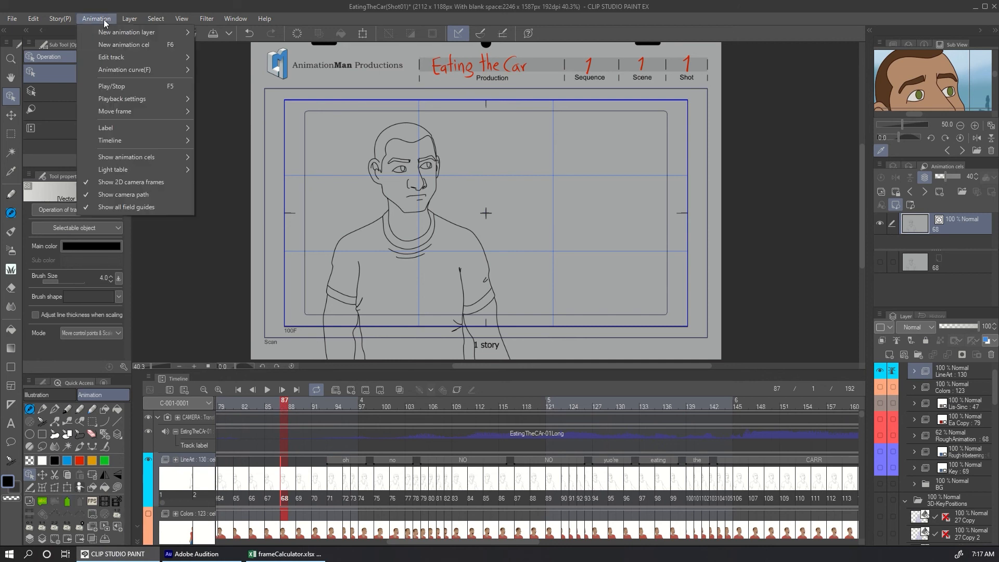
pyautogui.moveTo(105, 127)
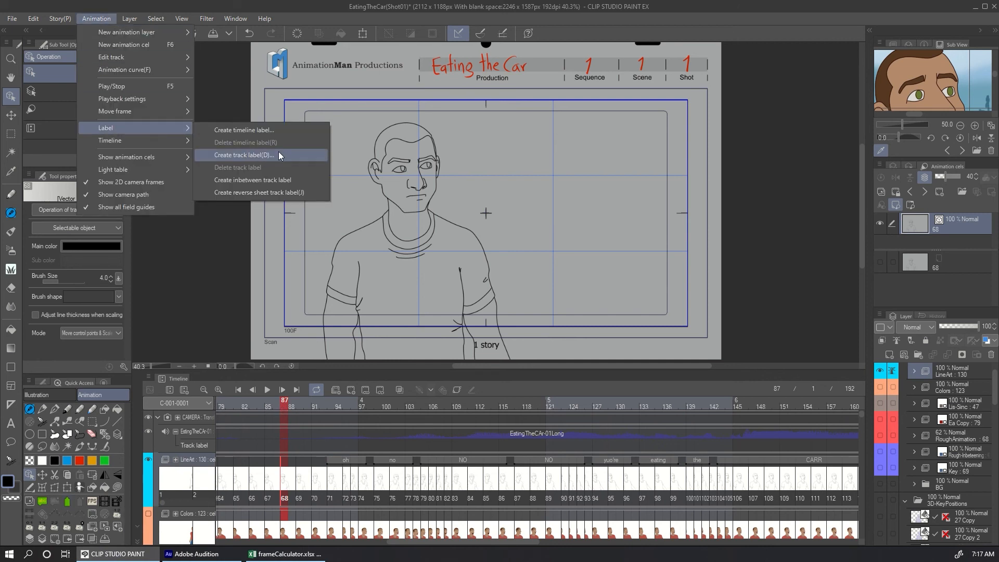
pyautogui.click(251, 155)
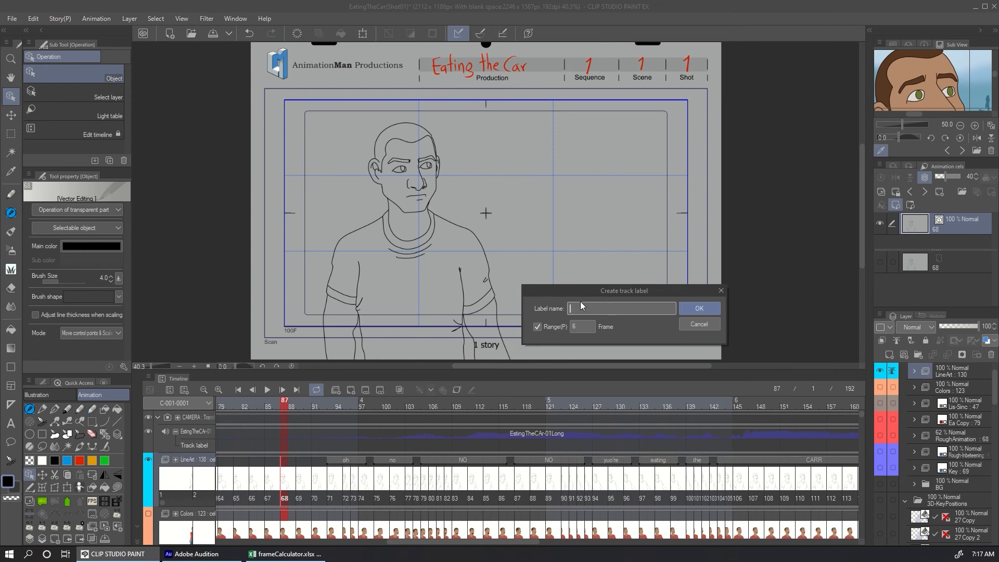
pyautogui.write('no')
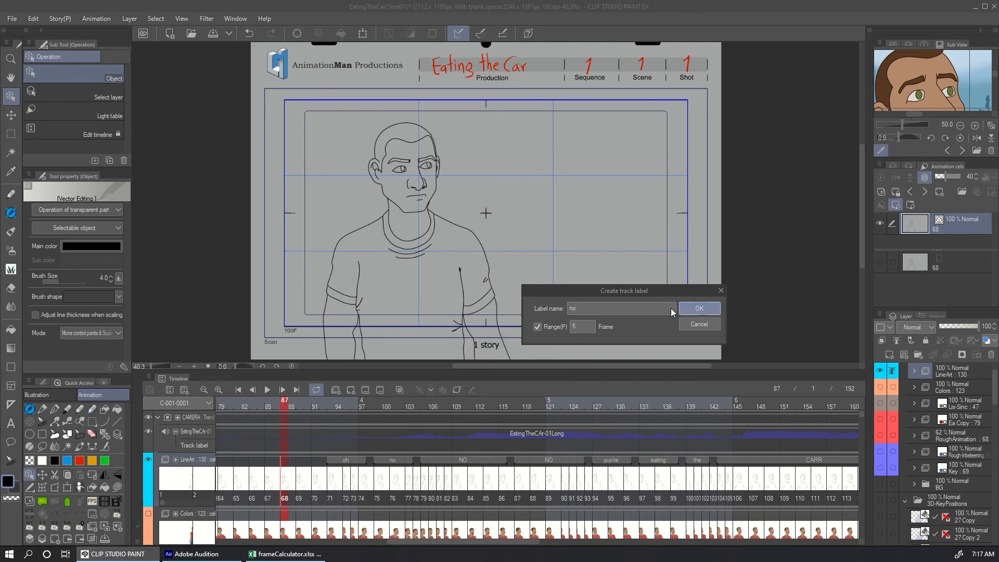
pyautogui.click(699, 308)
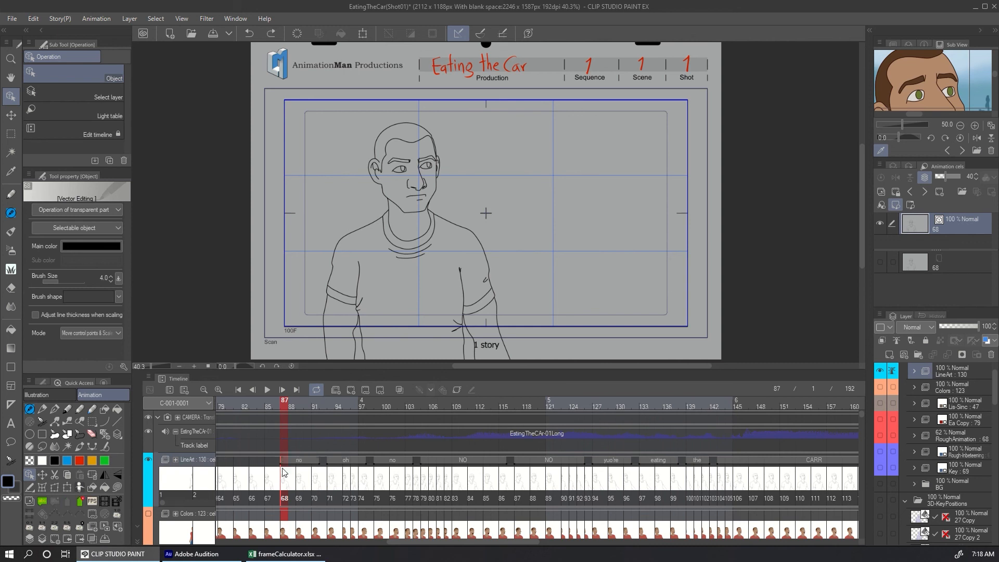
pyautogui.click(96, 18)
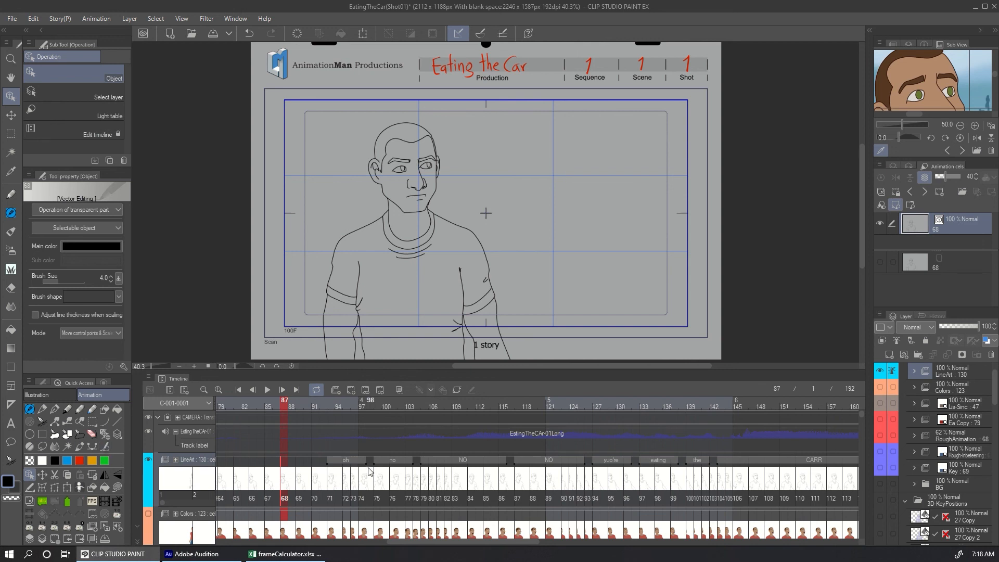
pyautogui.click(387, 401)
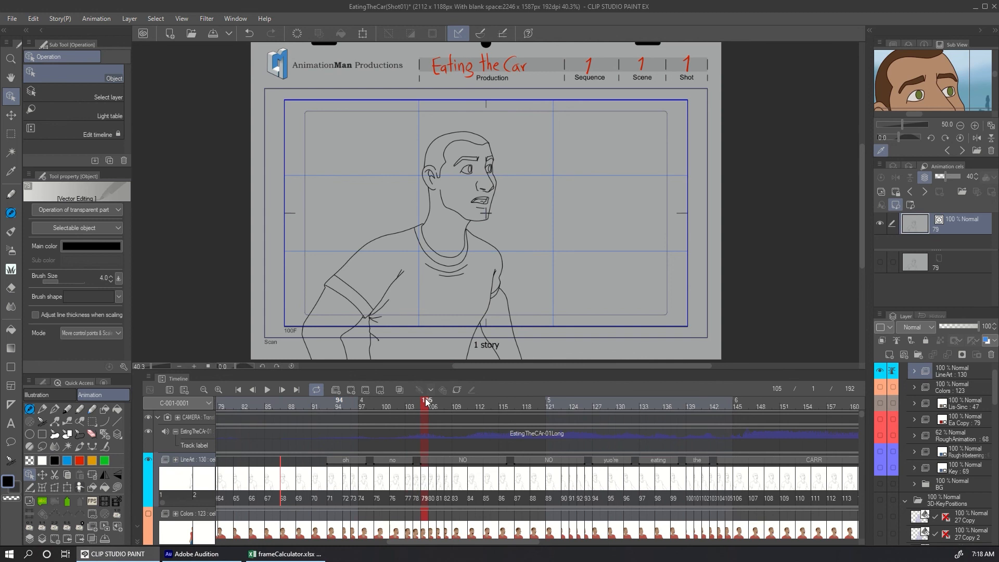
pyautogui.click(463, 400)
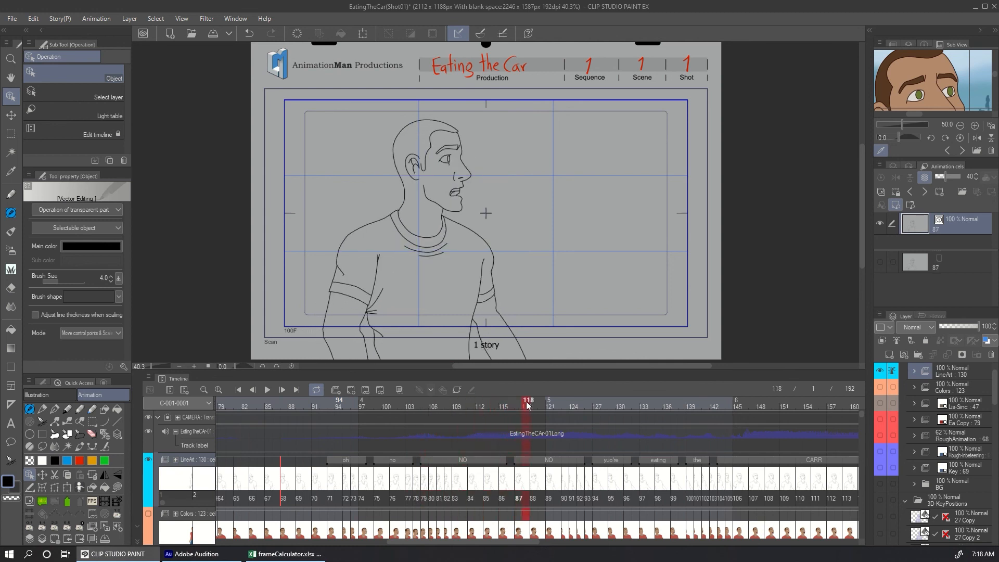
pyautogui.click(566, 400)
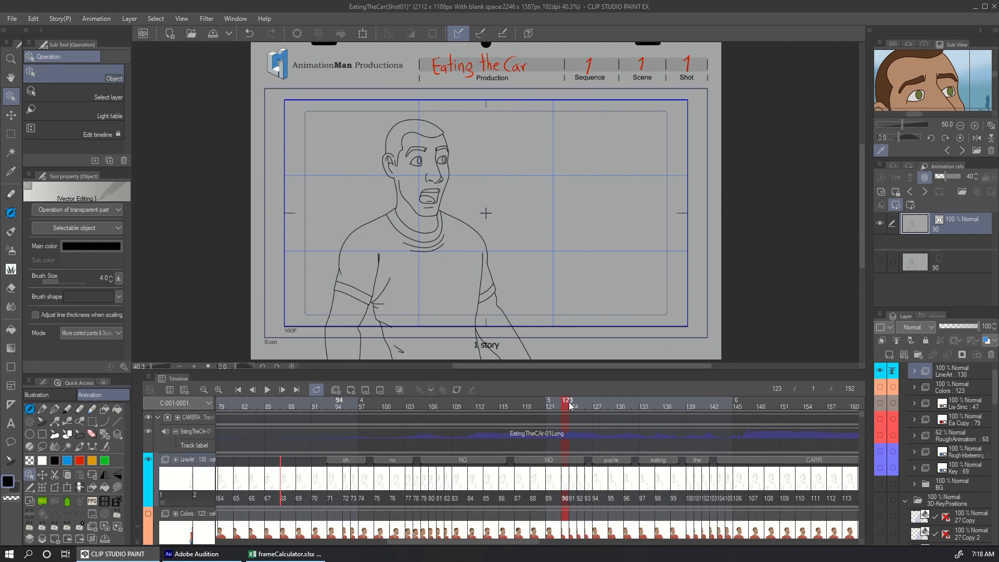
pyautogui.click(605, 400)
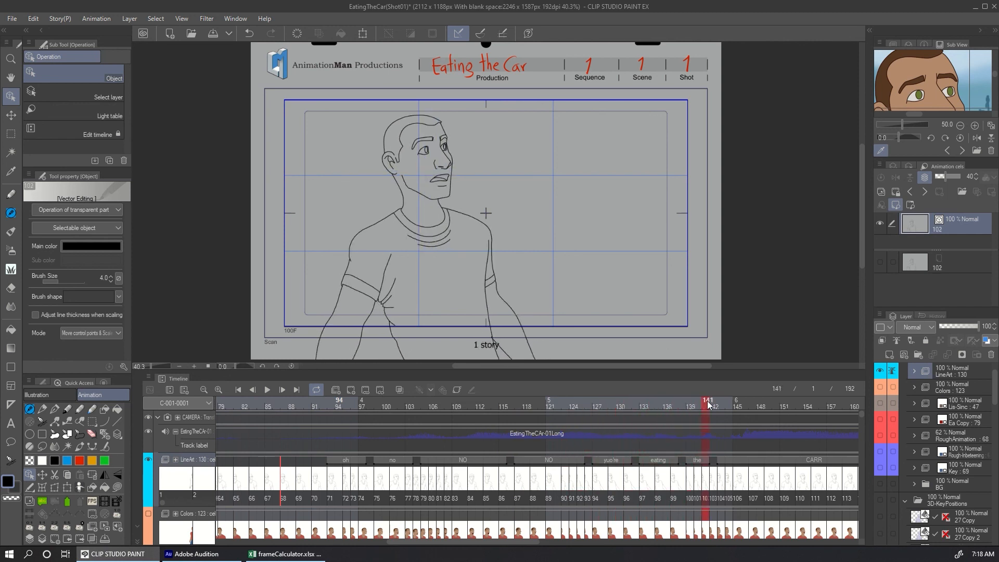
pyautogui.click(786, 400)
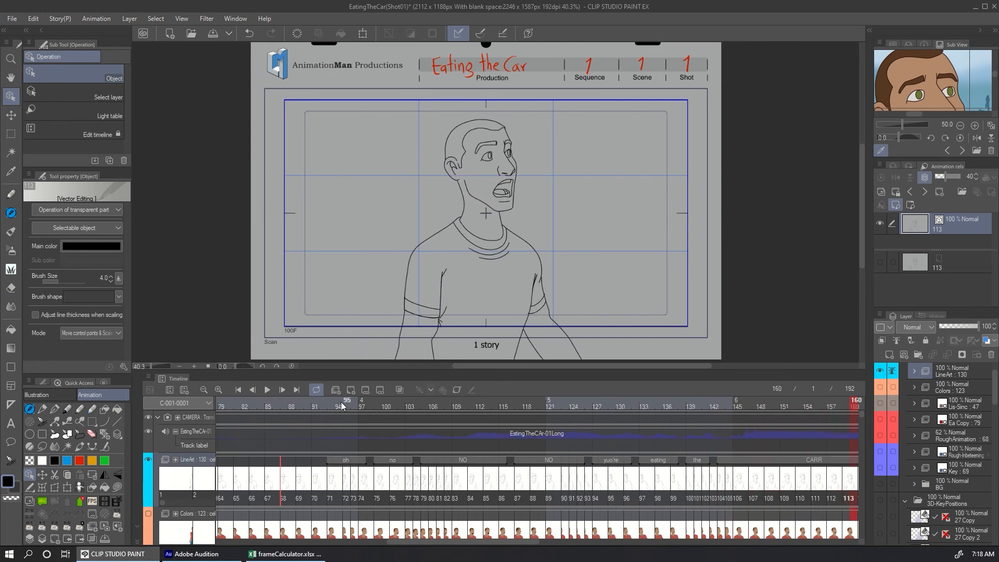
pyautogui.click(338, 400)
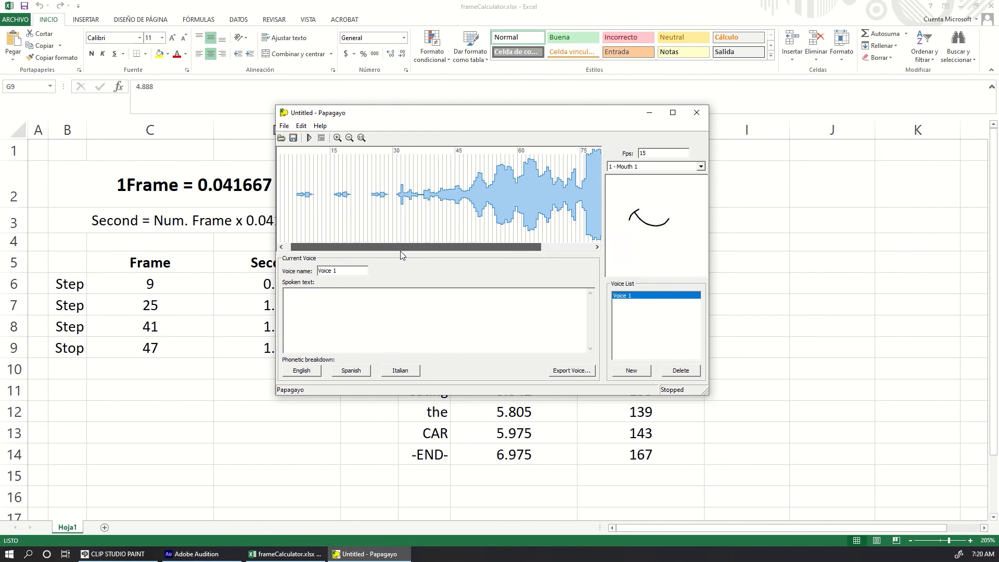
# Step: Drag along the Papagayo waveform, then return to the animation project
pyautogui.moveTo(331, 112); pyautogui.dragTo(475, 68)
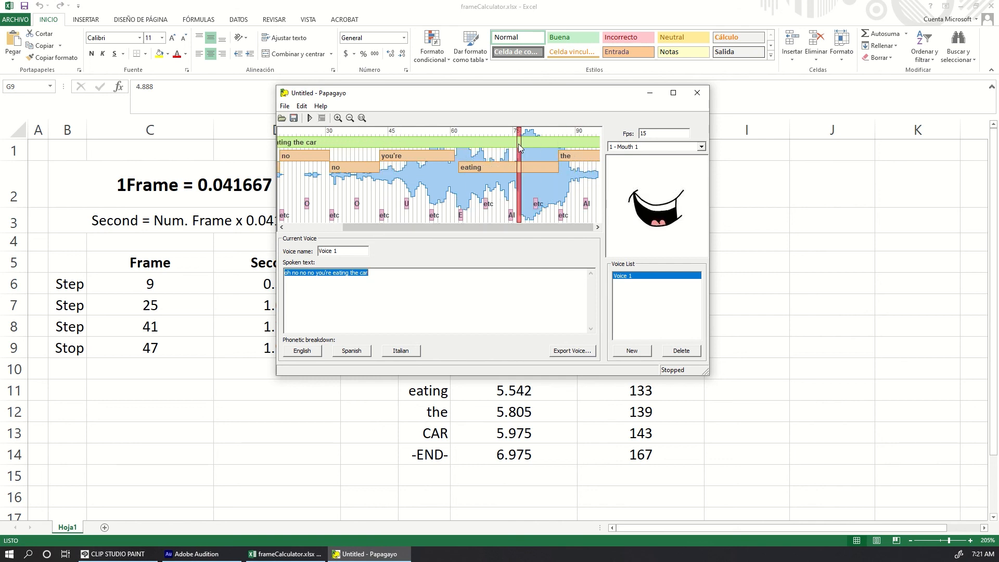
pyautogui.click(191, 553)
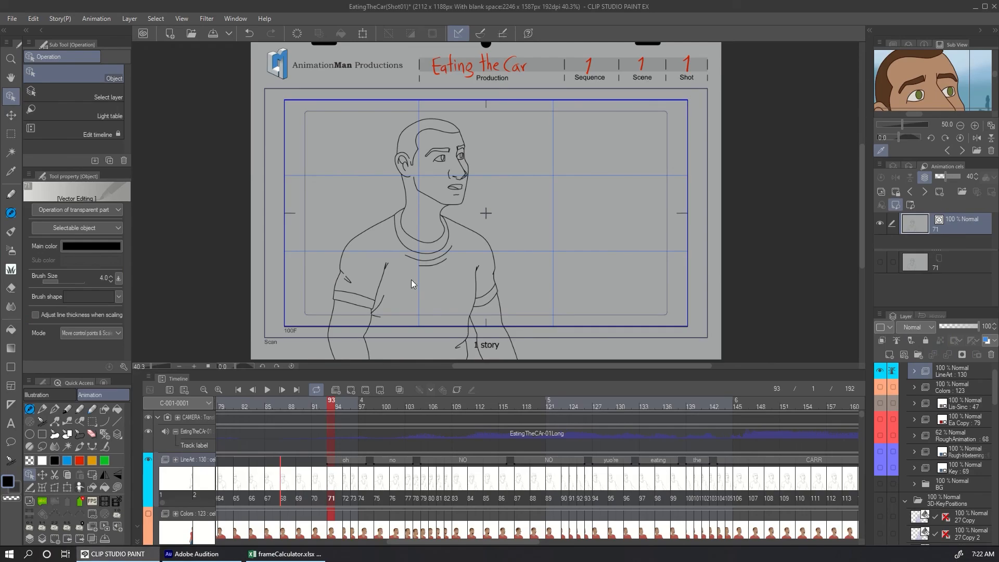
pyautogui.click(559, 400)
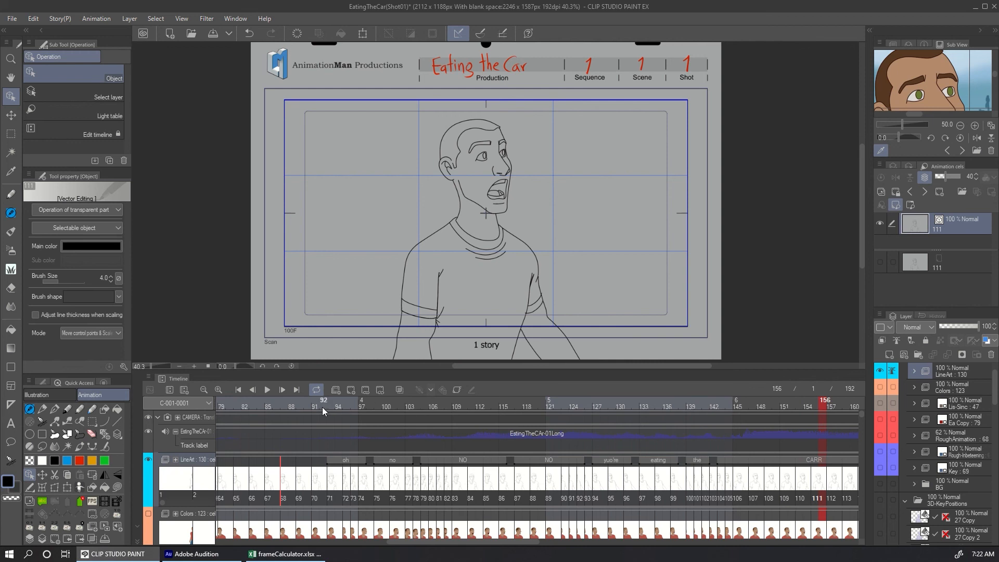
pyautogui.click(441, 407)
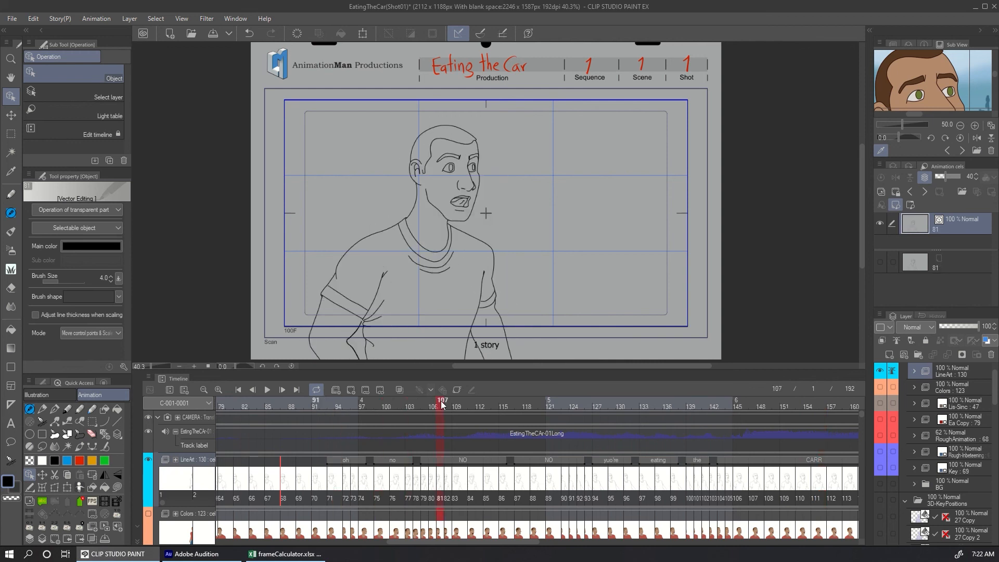
pyautogui.click(545, 401)
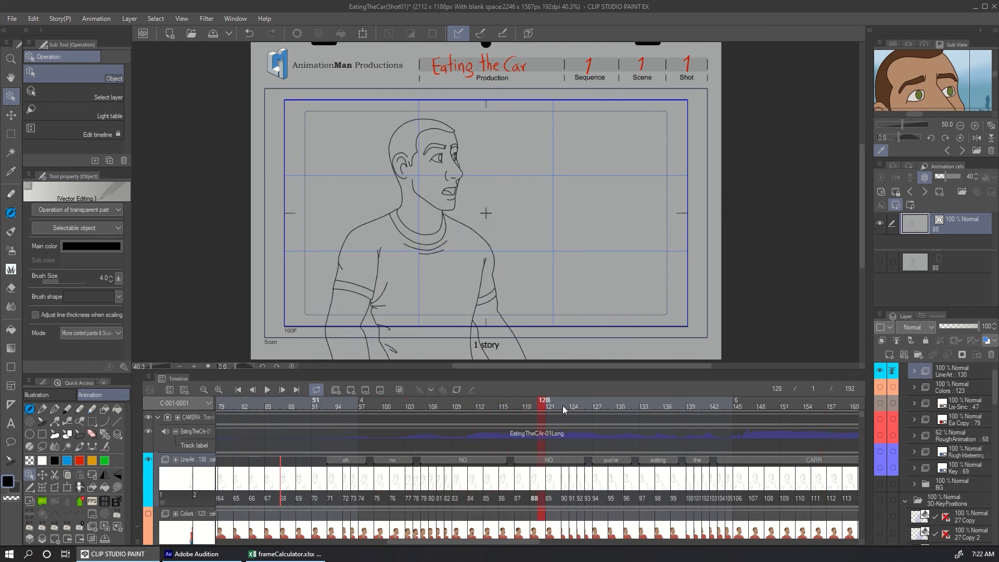